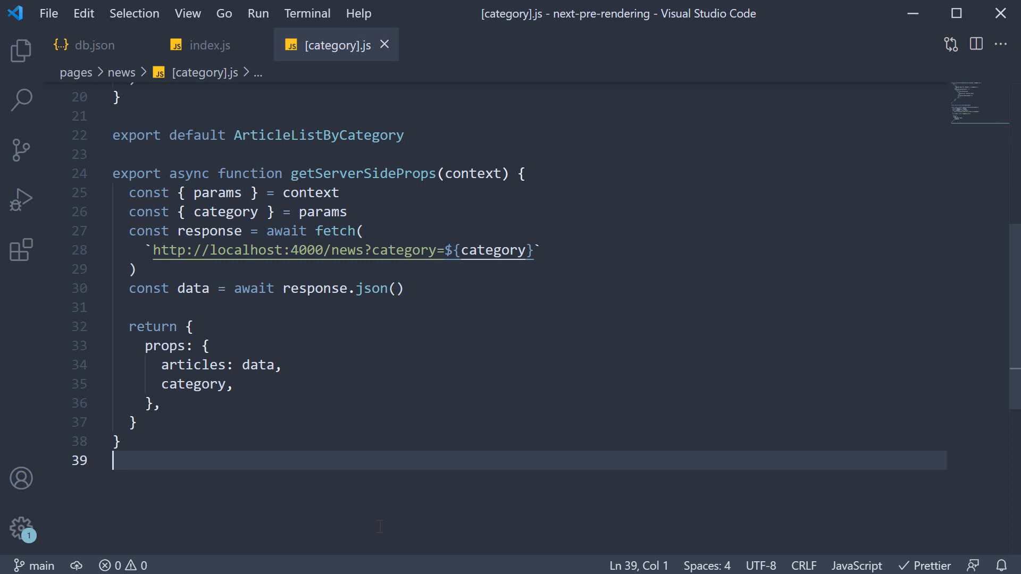
# Extend the getServerSideProps destructuring to '{ params, req, res }'
pyautogui.doubleClick(311, 192)
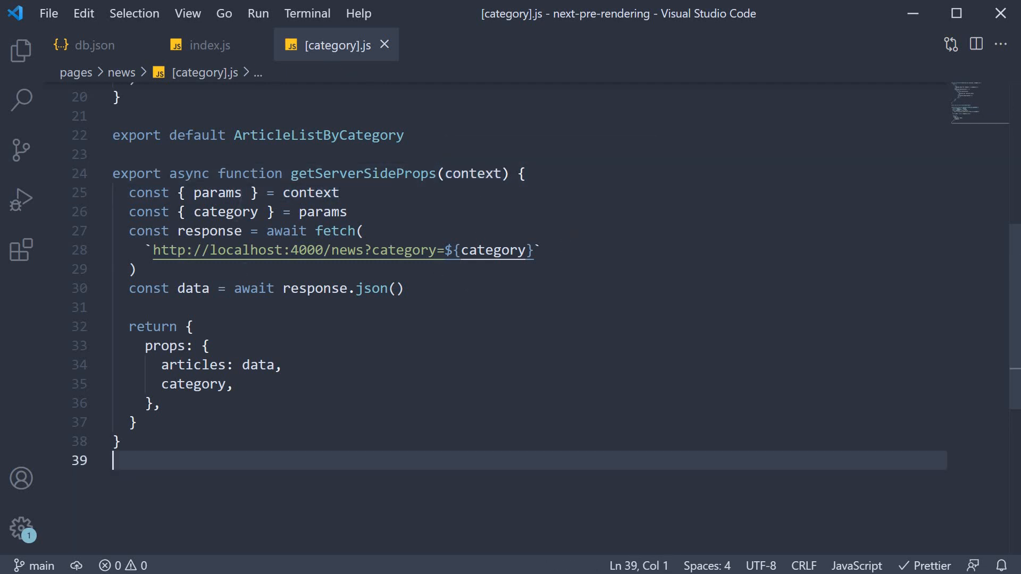
pyautogui.doubleClick(218, 192)
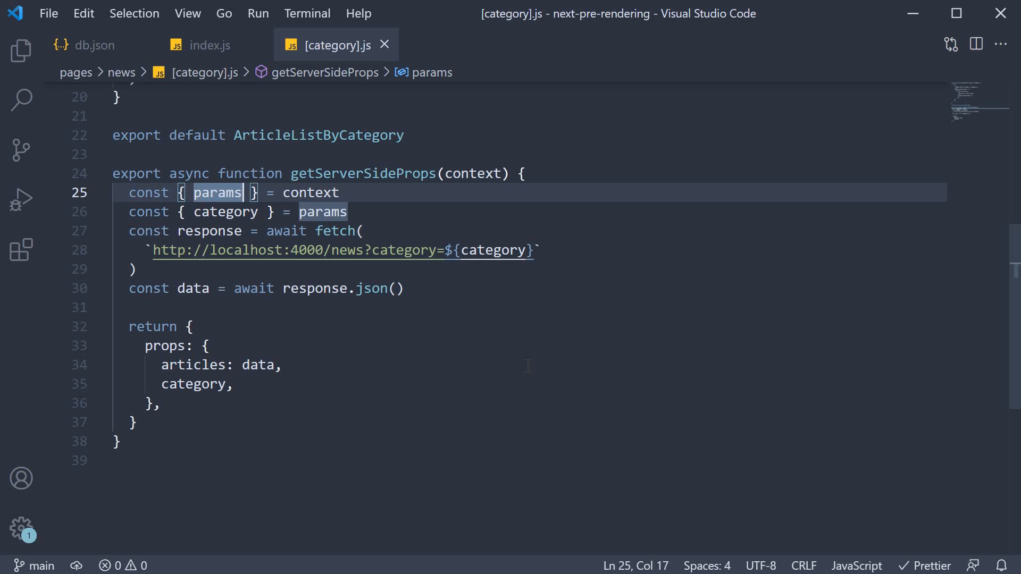
pyautogui.write(', req')
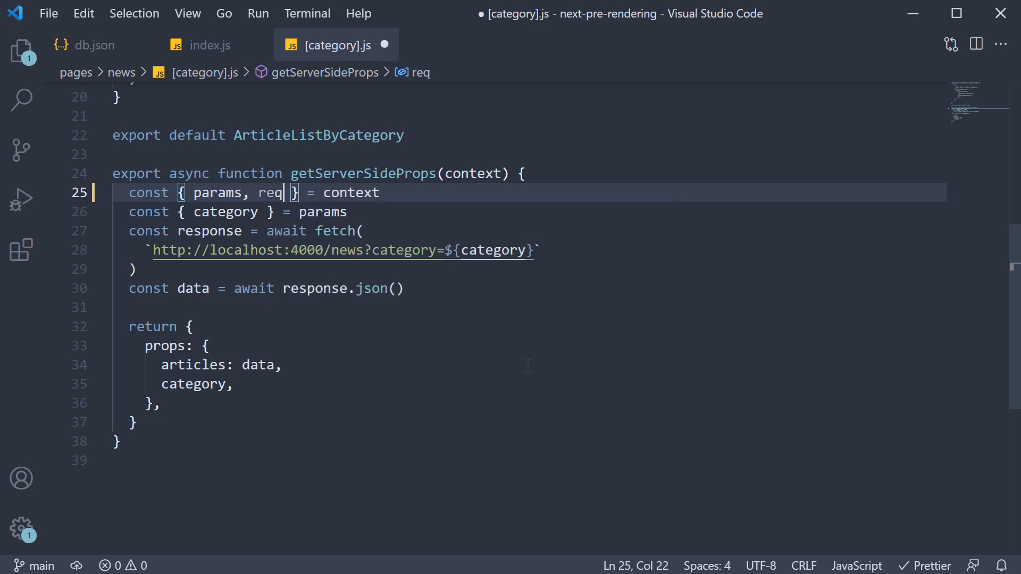
pyautogui.write(', res')
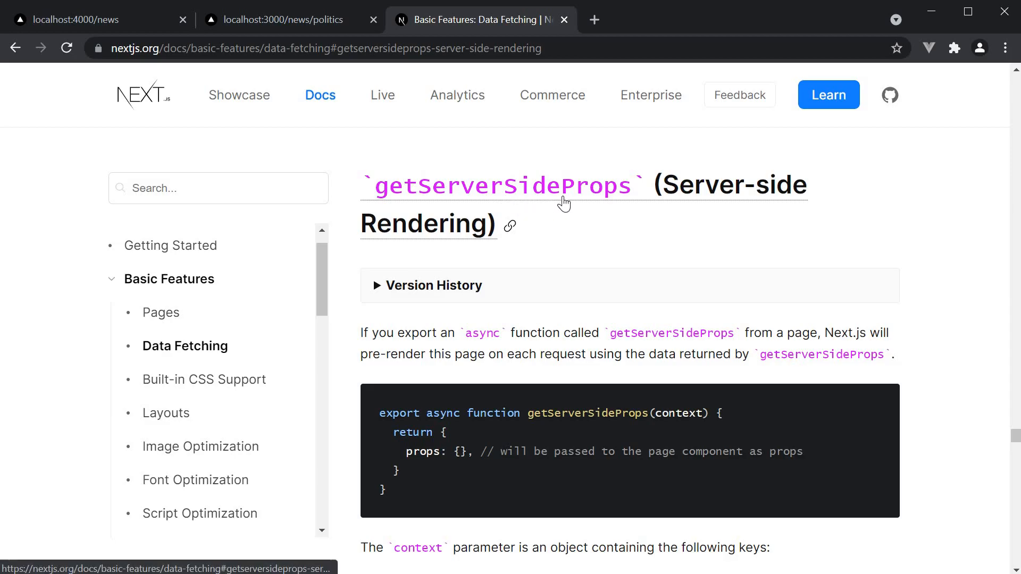
# Scroll the Next.js context keys and open the Node.js IncomingMessage request docs
pyautogui.scroll(-3)
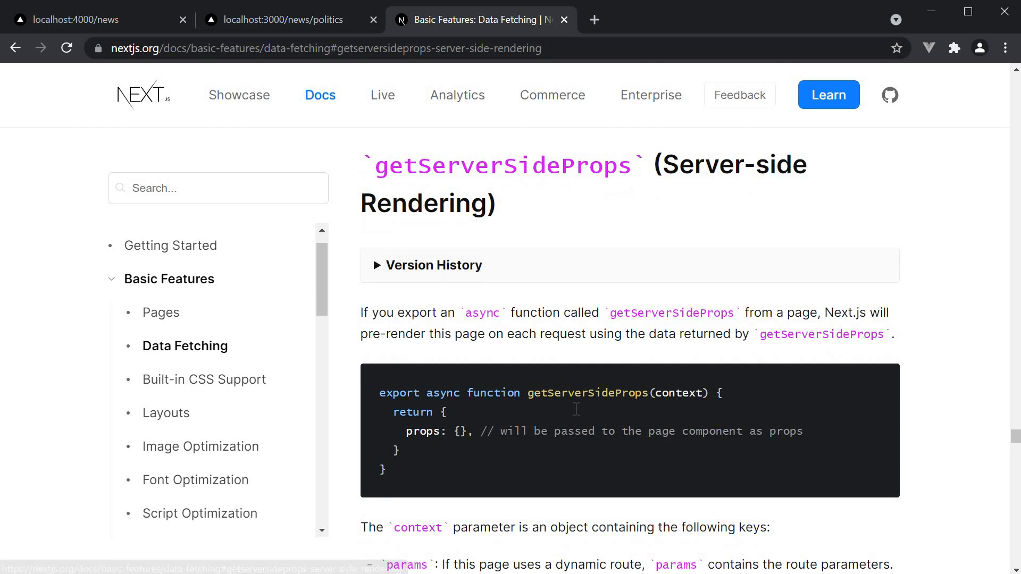
pyautogui.scroll(-3)
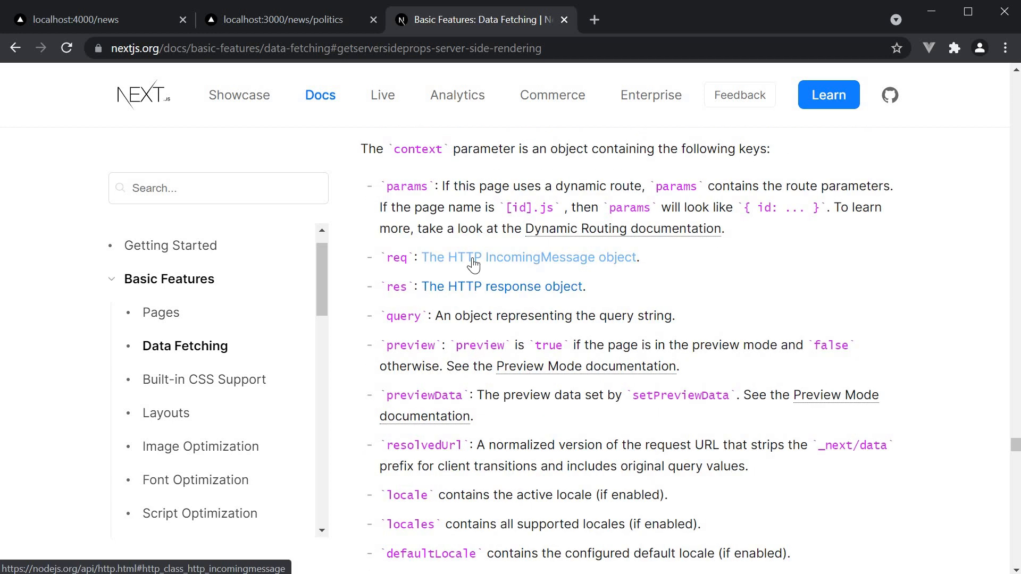
pyautogui.moveTo(495, 269)
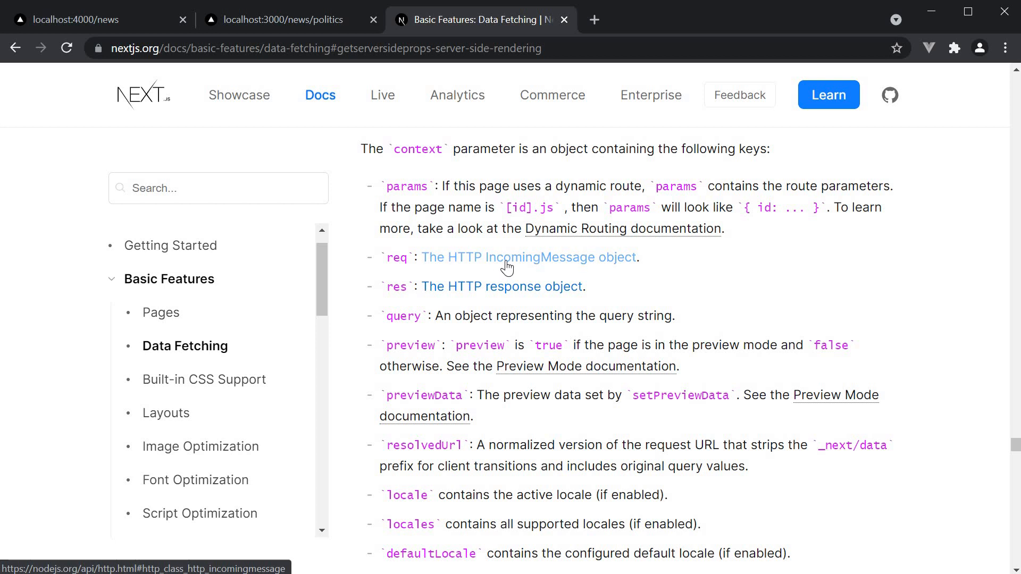
pyautogui.moveTo(502, 287)
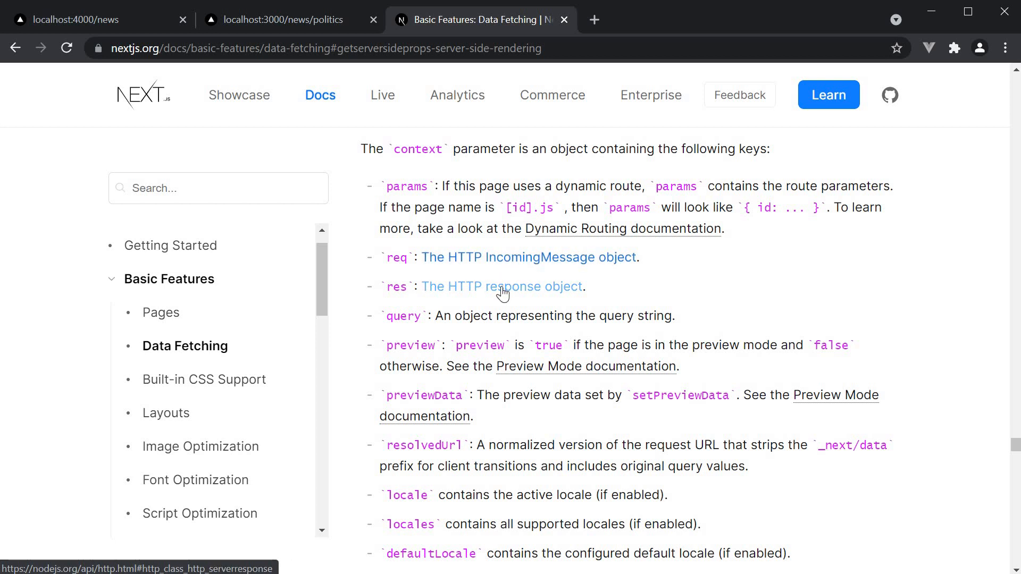
pyautogui.moveTo(516, 265)
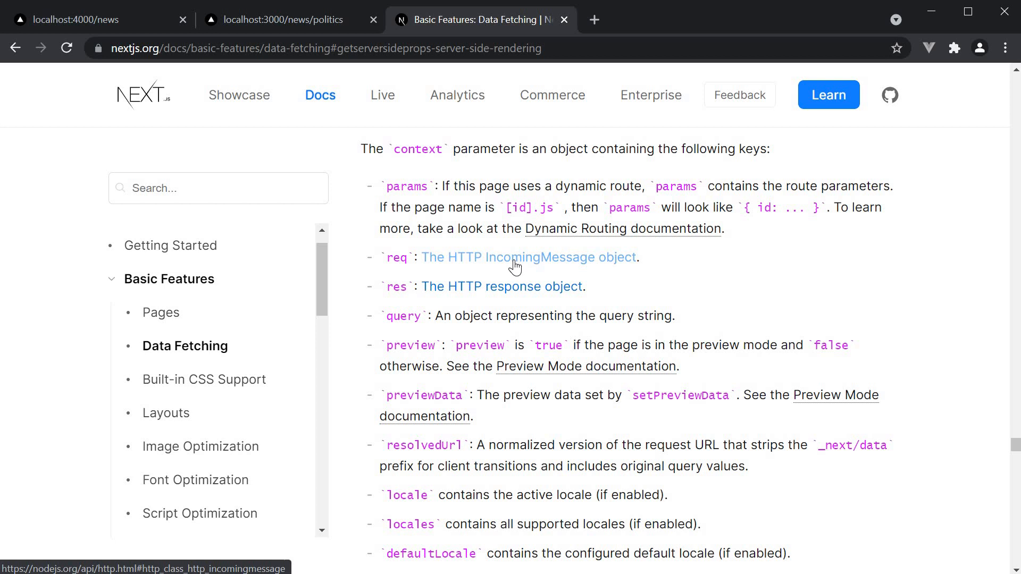
pyautogui.click(528, 257)
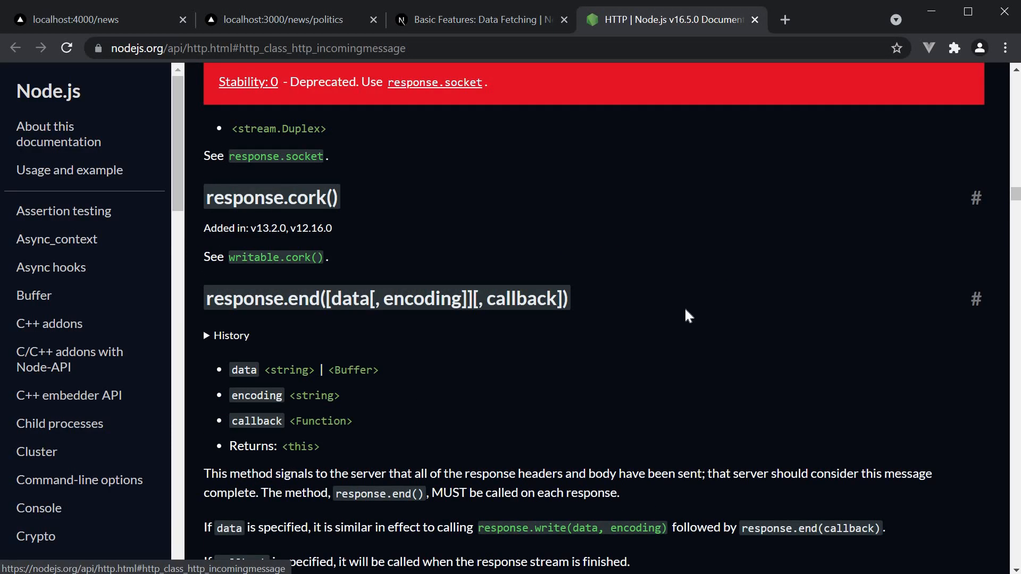
pyautogui.scroll(-3)
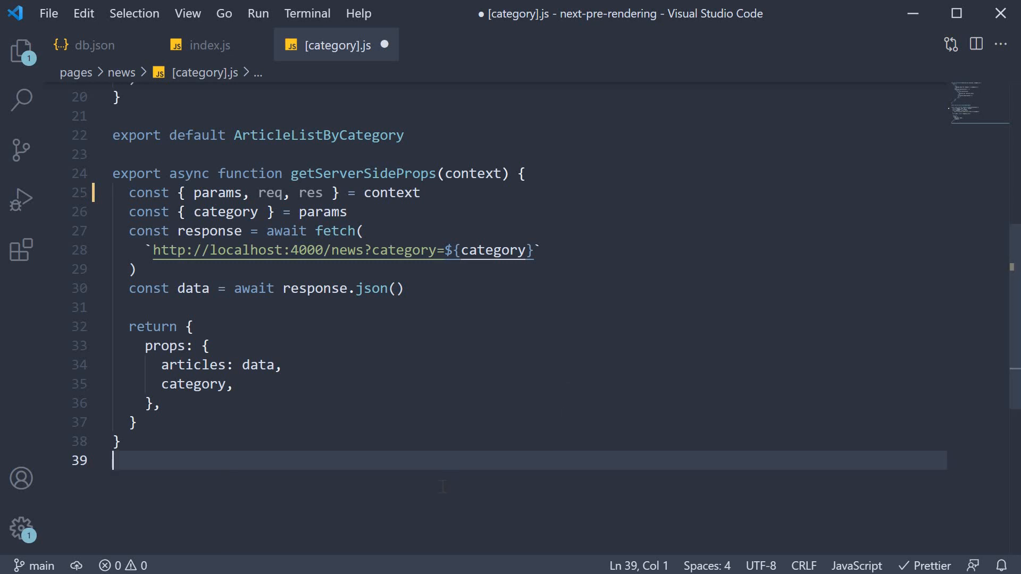
# Log req.headers.cookie, set a 'Set-Cookie' header name=Vishwas, and save
pyautogui.click(391, 192)
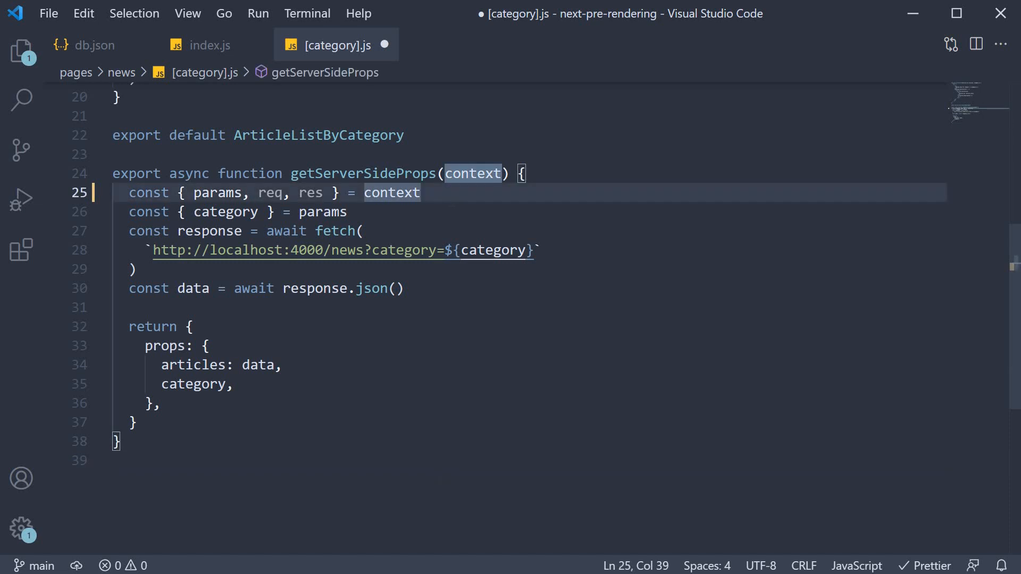
pyautogui.press('enter')
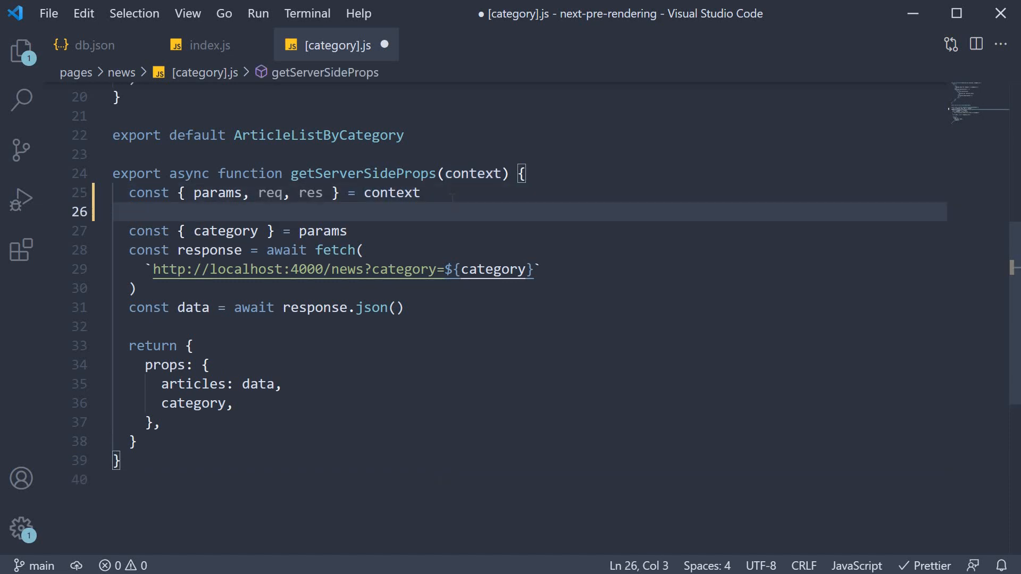
pyautogui.write('console.log(object)')
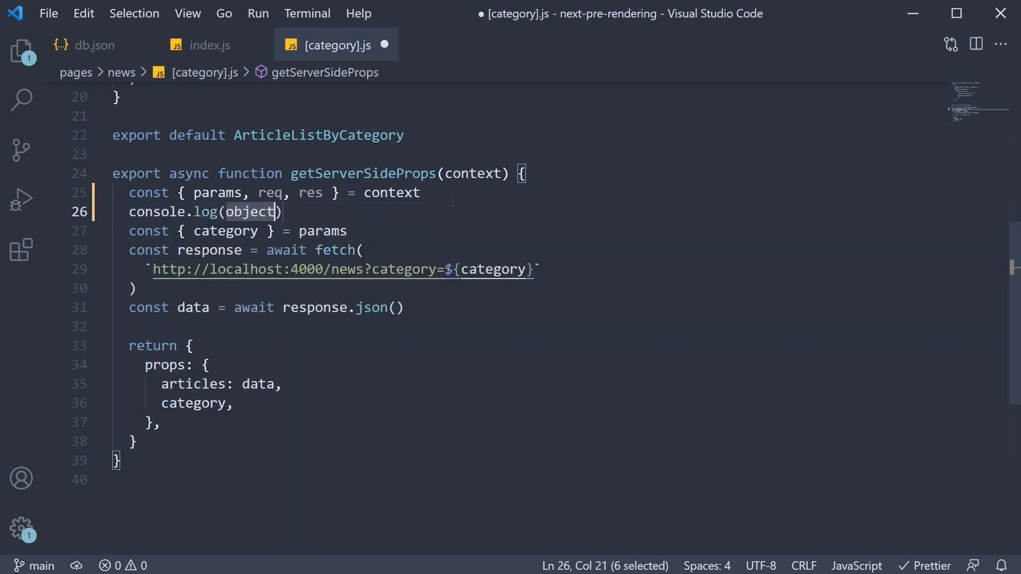
pyautogui.write('req.headers.cookie')
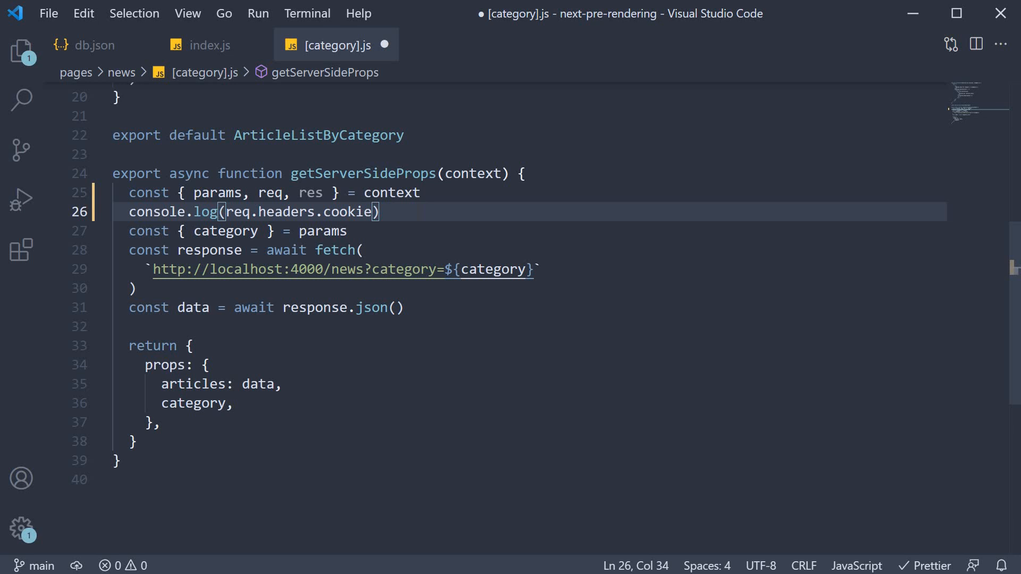
pyautogui.write("res.setHeader('Set-Co")
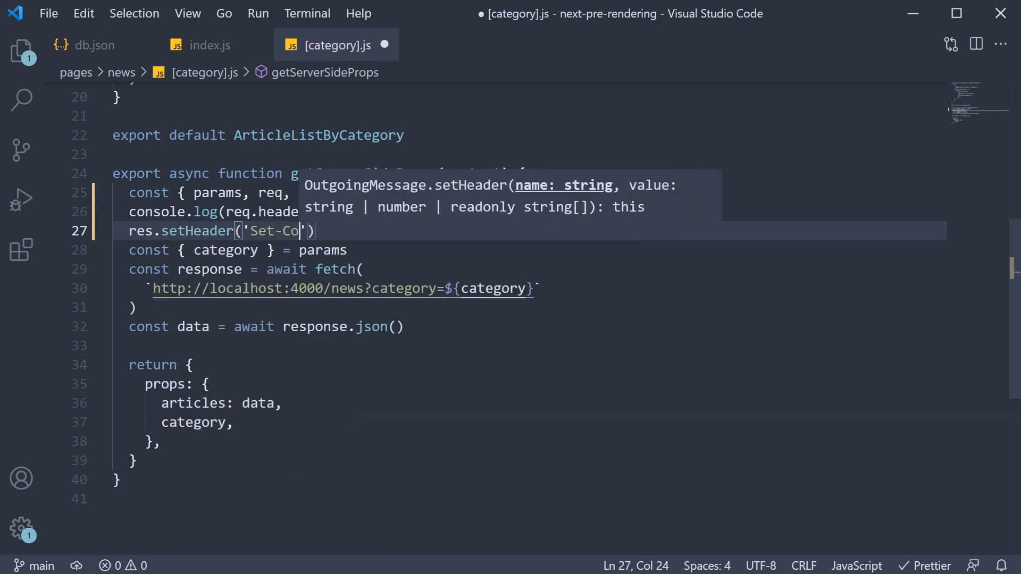
pyautogui.write('okie')
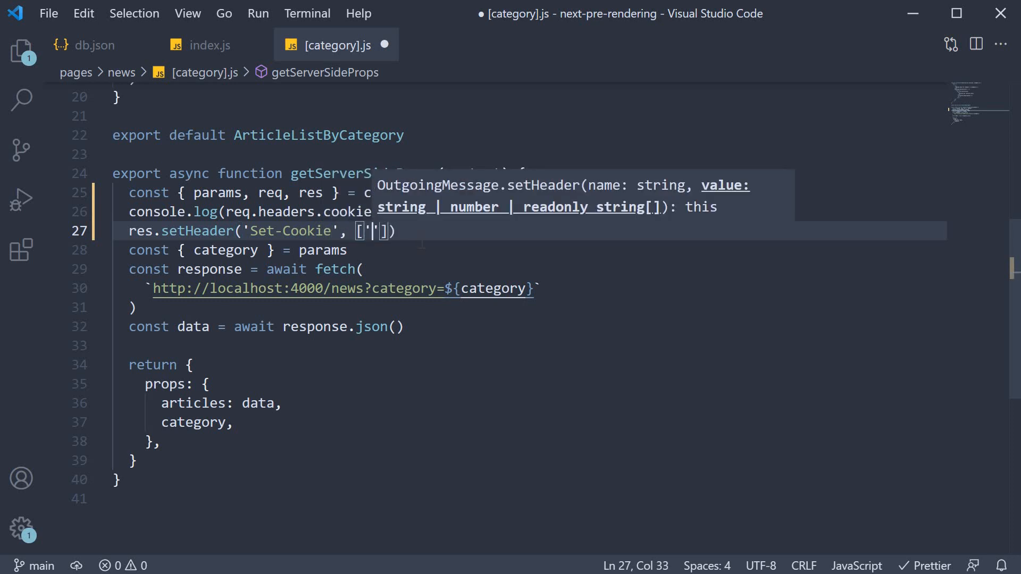
pyautogui.write('nam')
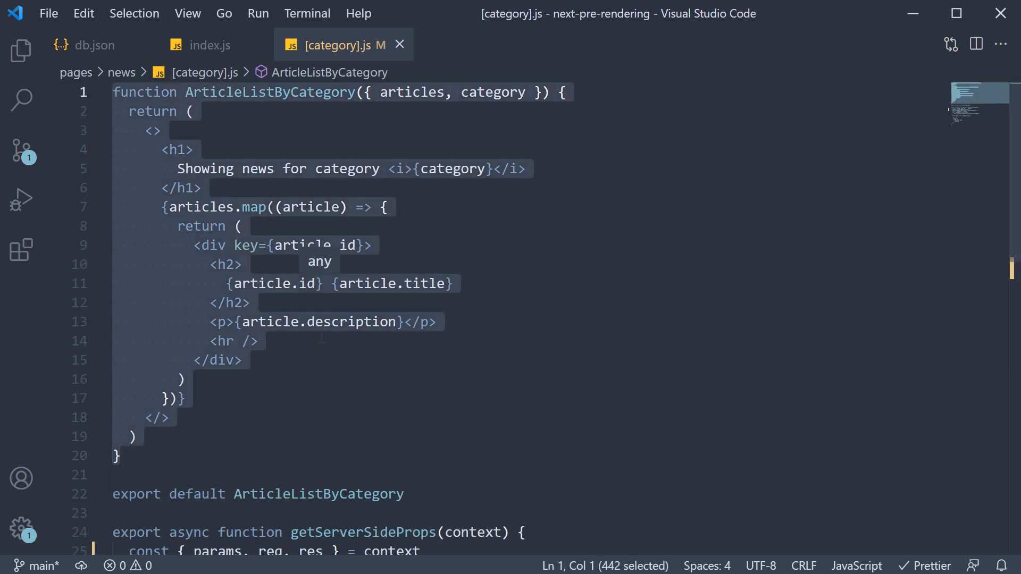
pyautogui.scroll(-3)
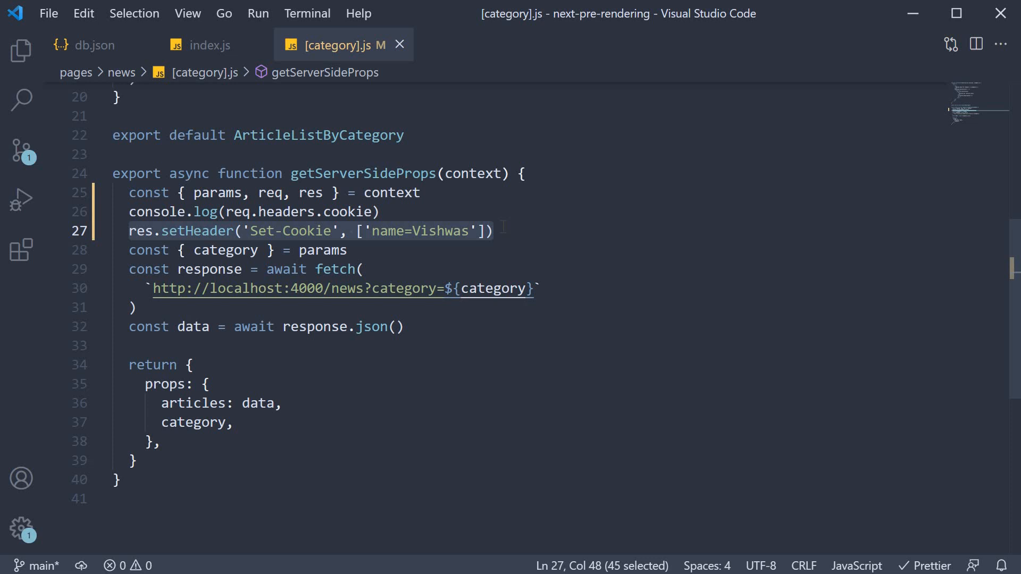
pyautogui.click(494, 230)
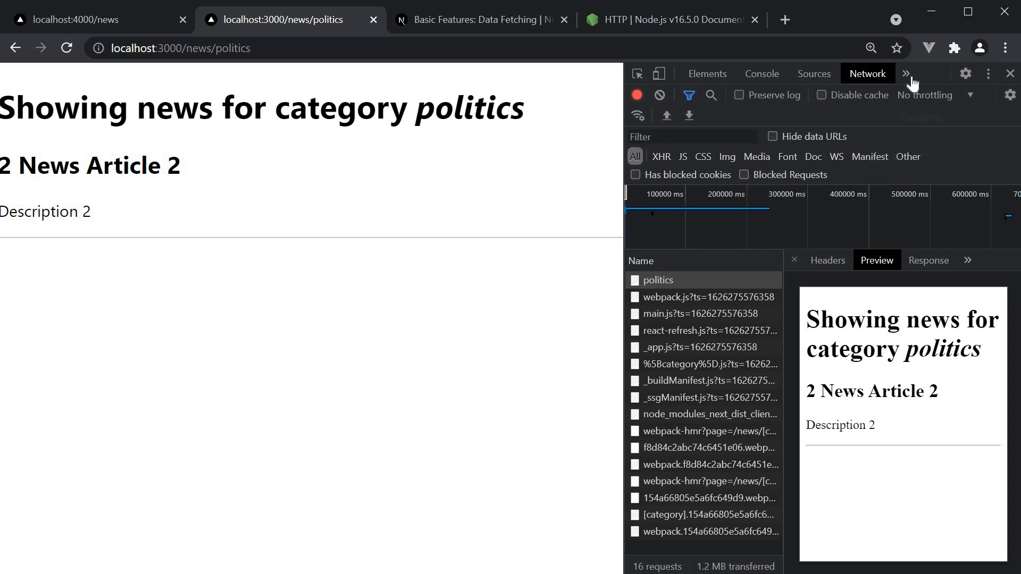
# Show localhost:3000 cookies in DevTools Application panel, then reload the politics page
pyautogui.click(906, 73)
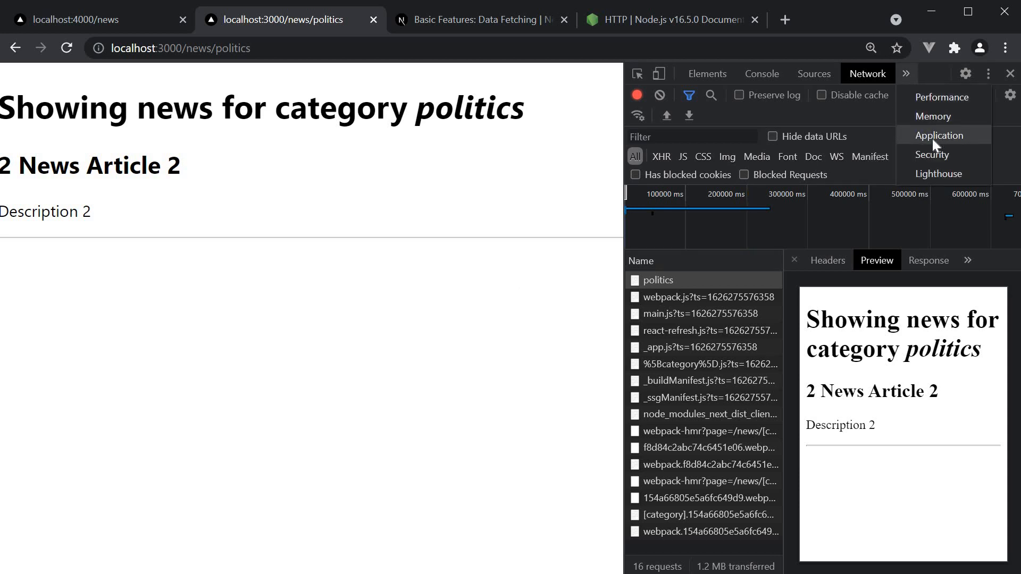
pyautogui.click(941, 136)
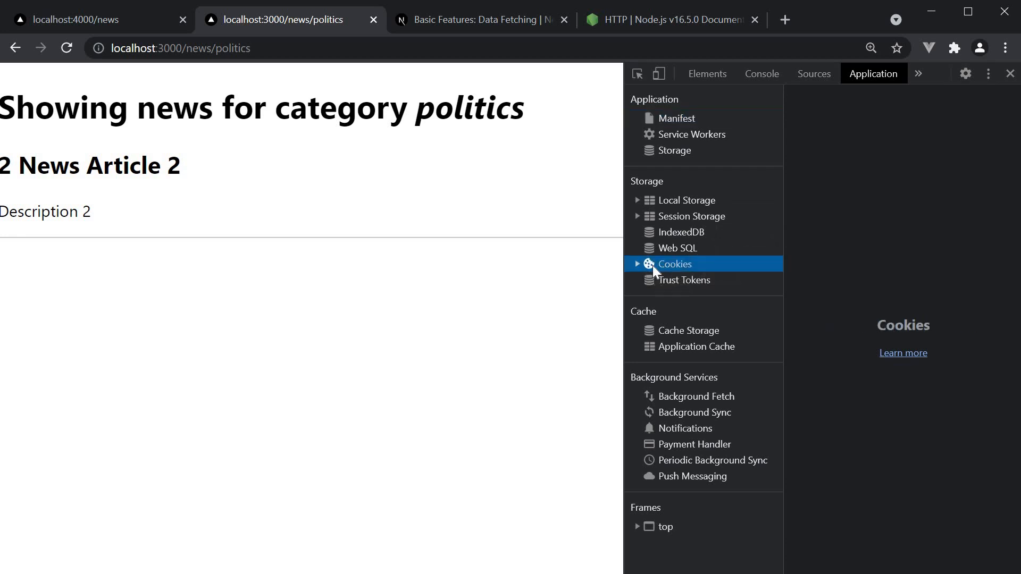
pyautogui.click(636, 264)
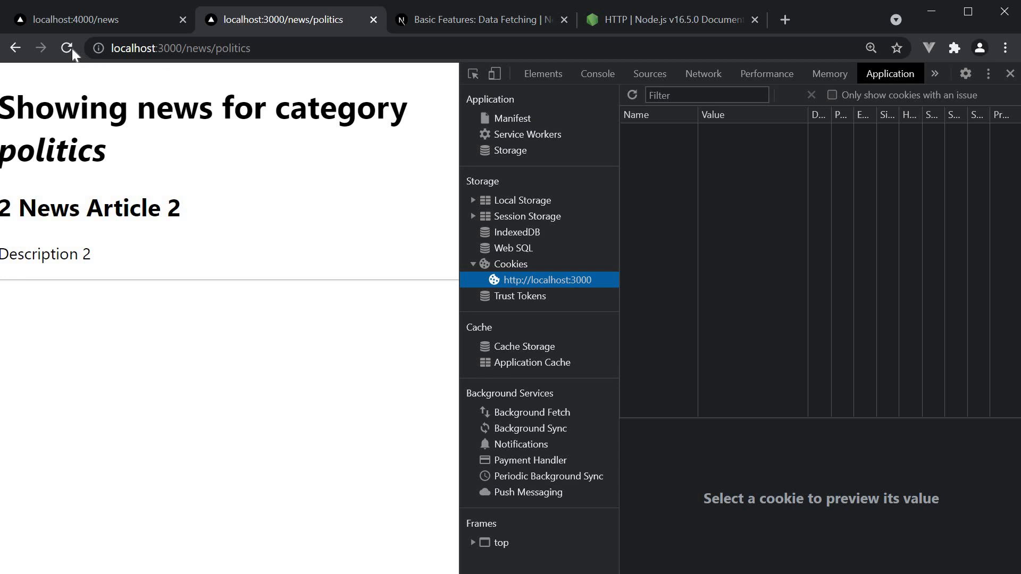
pyautogui.moveTo(68, 48)
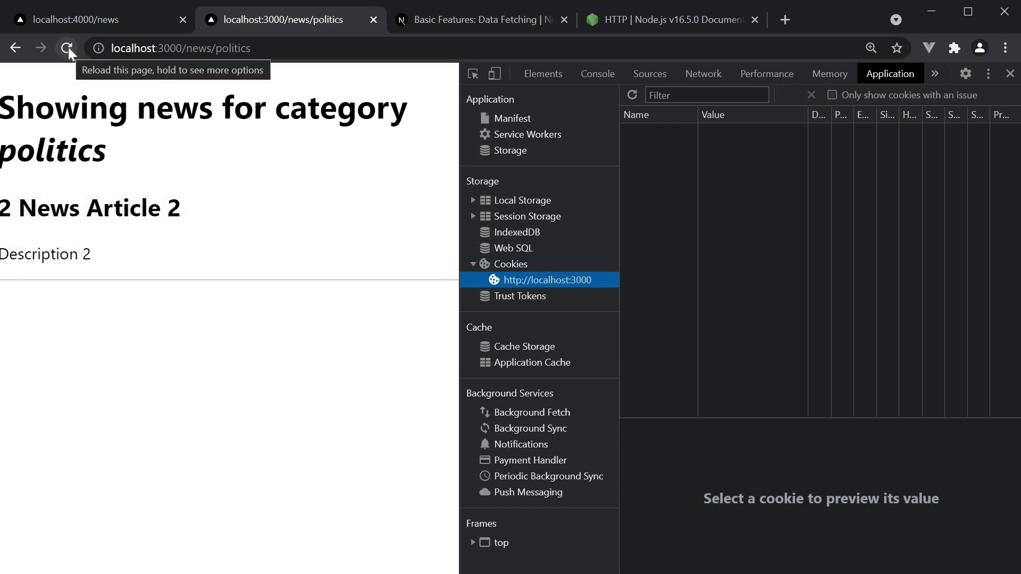
pyautogui.click(67, 47)
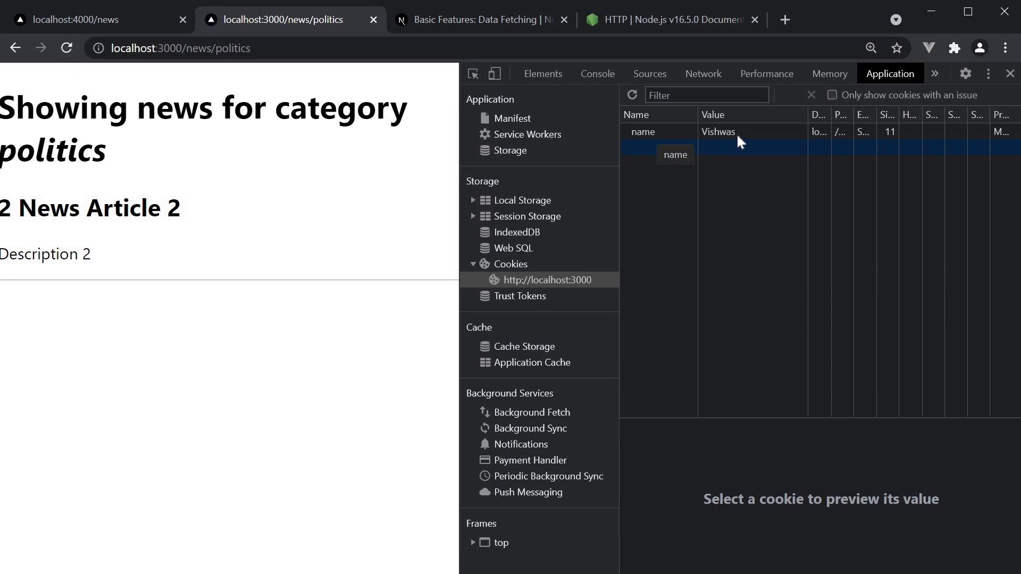
pyautogui.moveTo(739, 142)
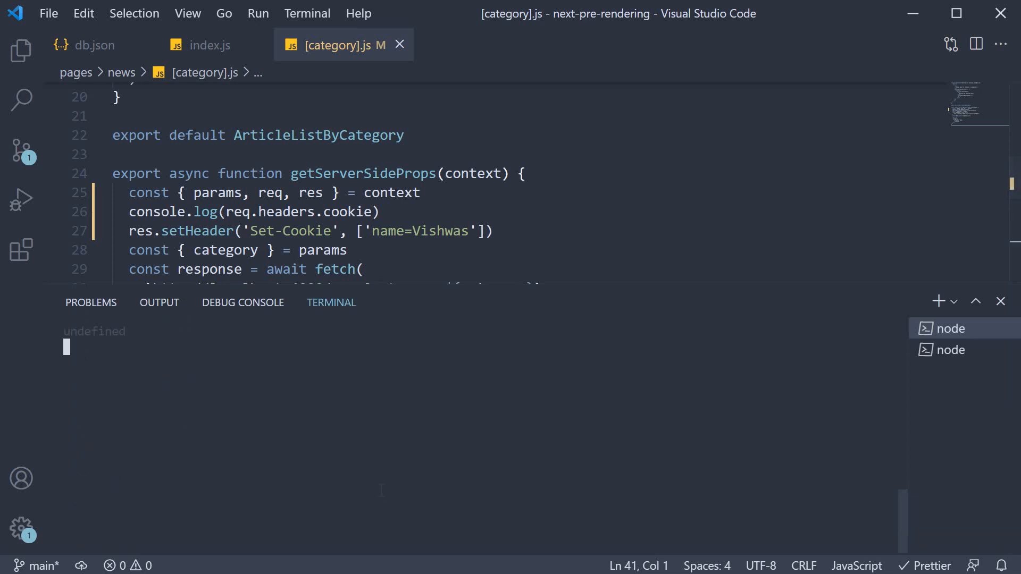
# Highlight the logged 'undefined' in the terminal and reload the politics page
pyautogui.doubleClick(94, 330)
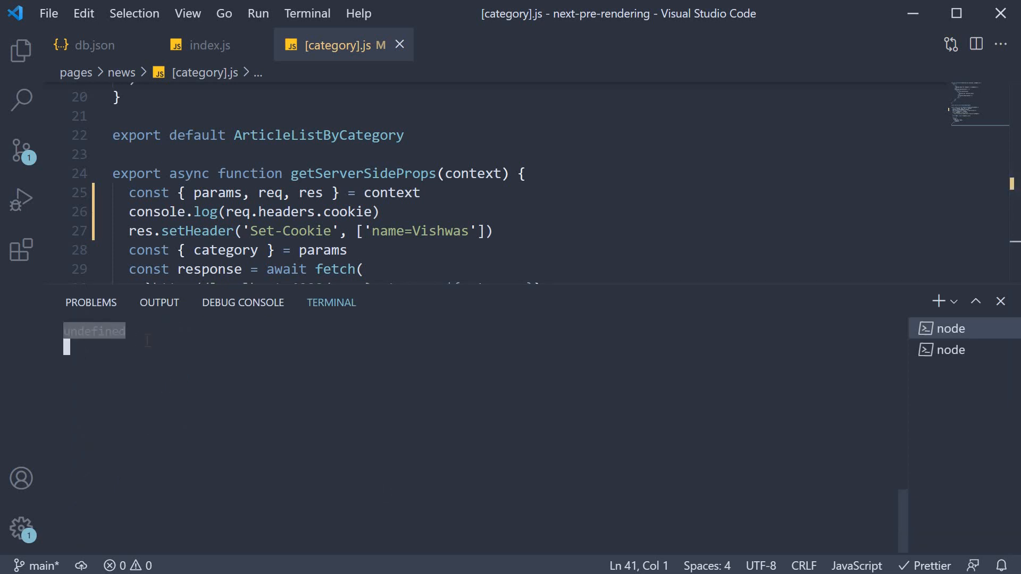
pyautogui.moveTo(238, 404)
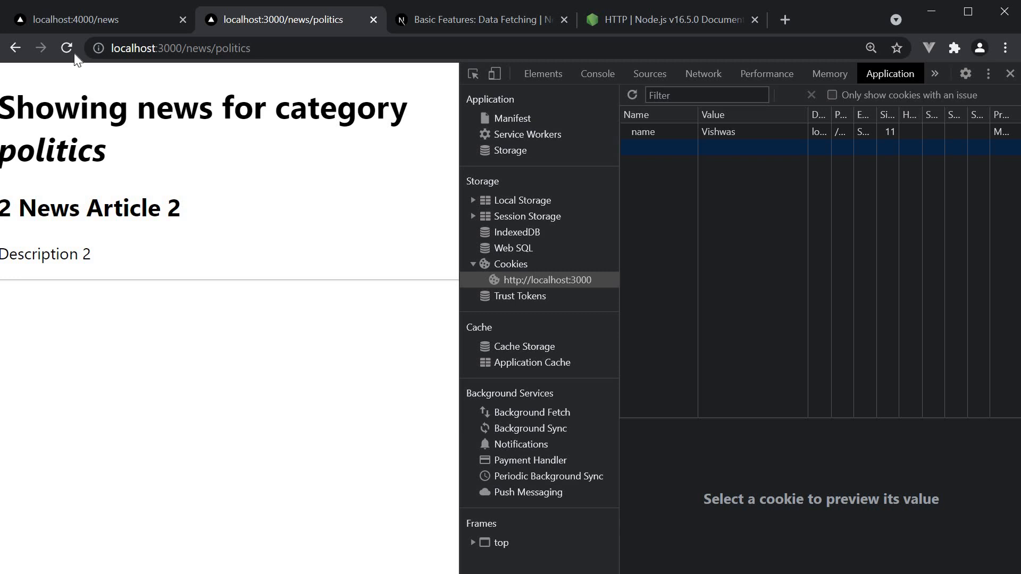
pyautogui.click(67, 47)
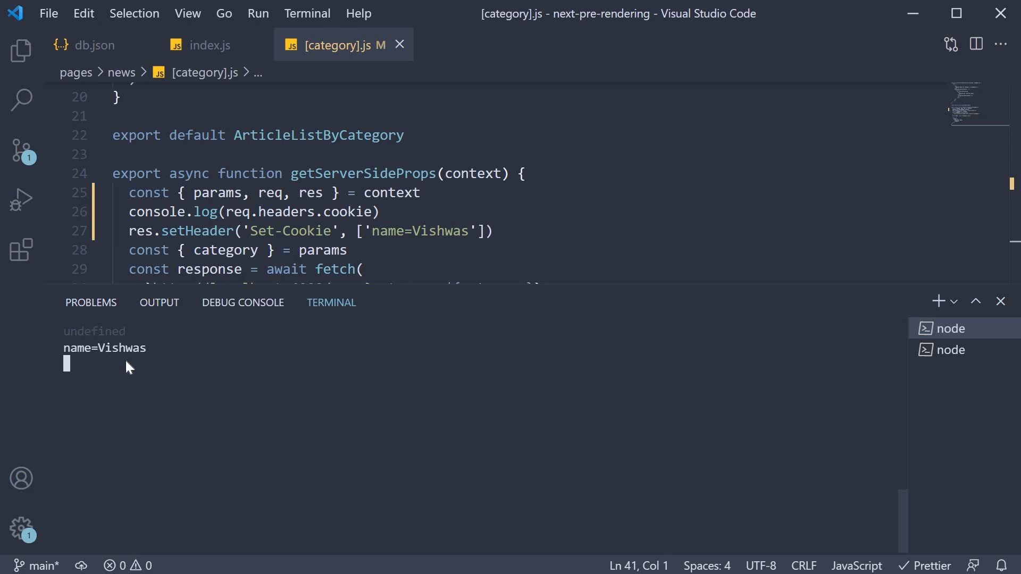
pyautogui.moveTo(180, 382)
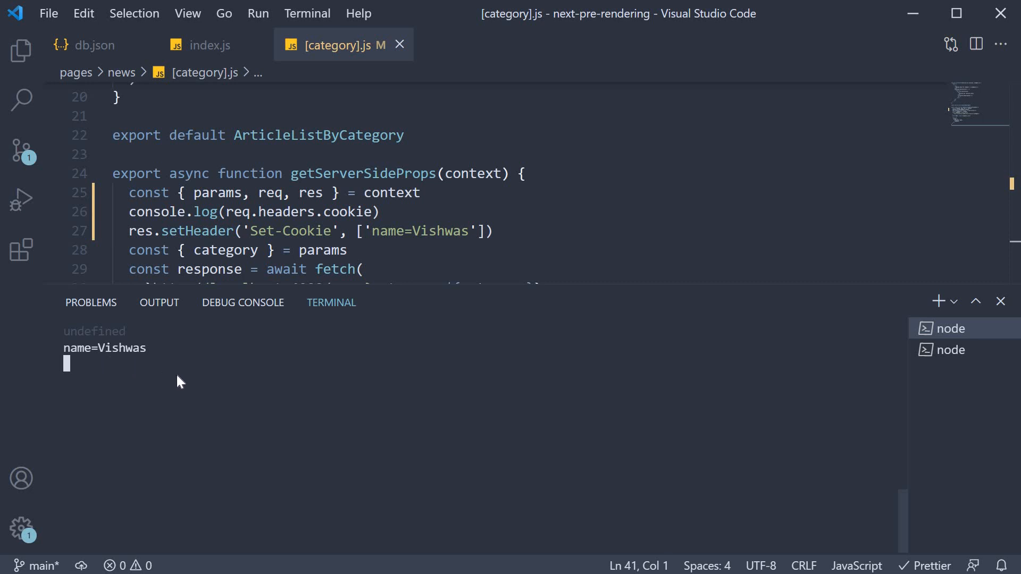
pyautogui.moveTo(216, 404)
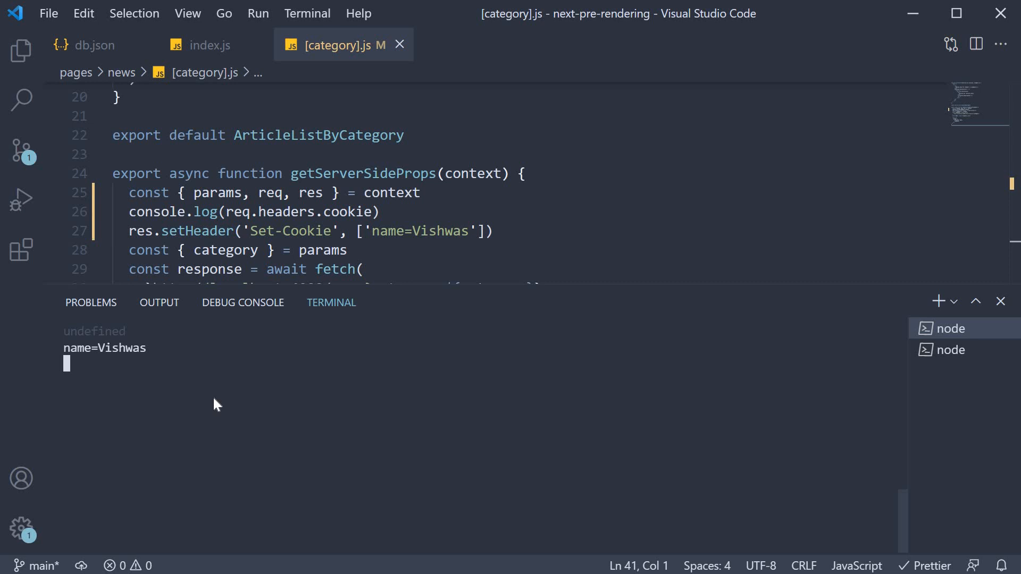
# Highlight req and res in the getServerSideProps destructuring
pyautogui.doubleClick(270, 193)
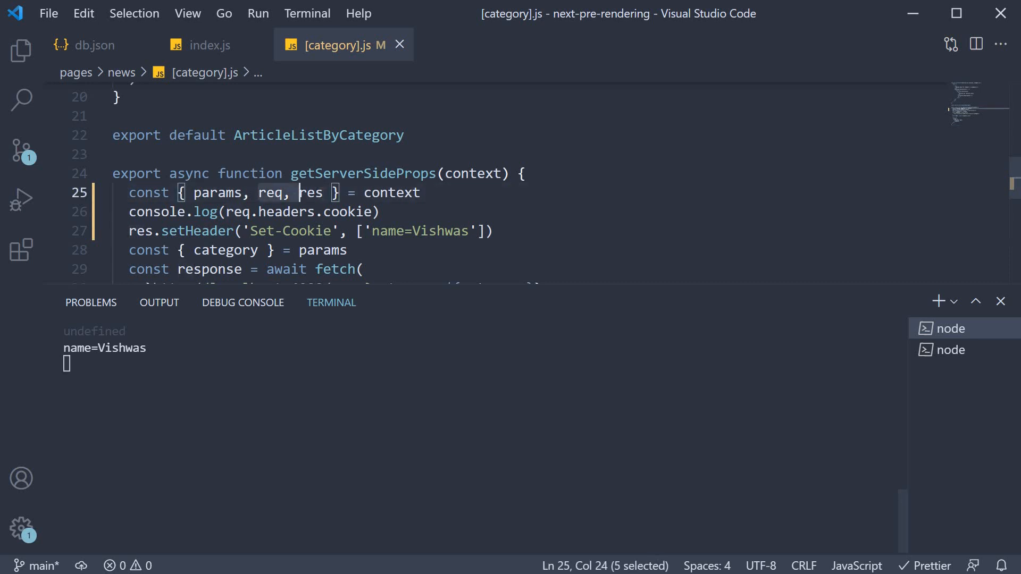
pyautogui.doubleClick(311, 192)
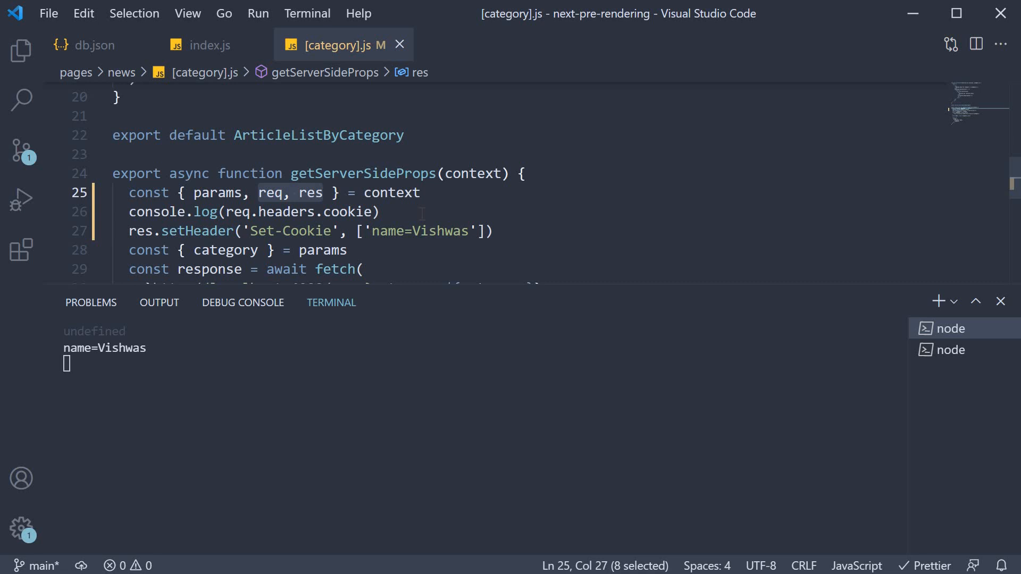
pyautogui.moveTo(577, 285)
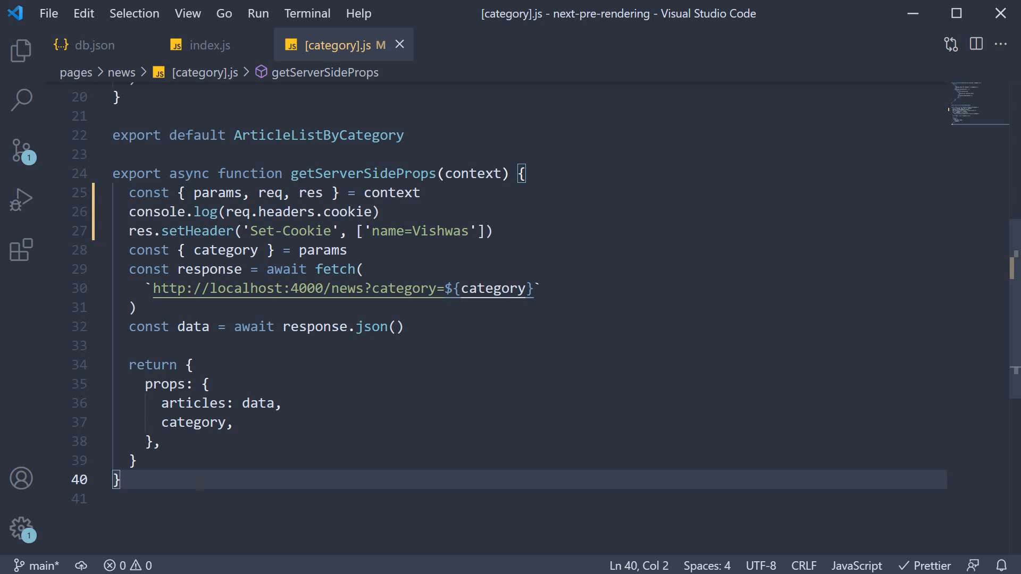
# Add query to the destructuring and expand a clg console.log snippet below it
pyautogui.click(311, 193)
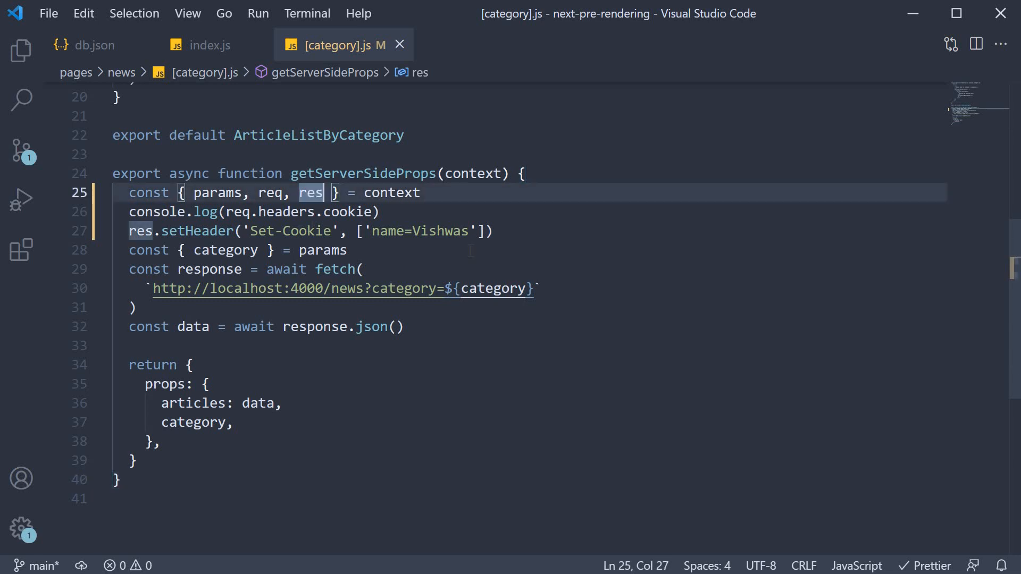
pyautogui.write(',')
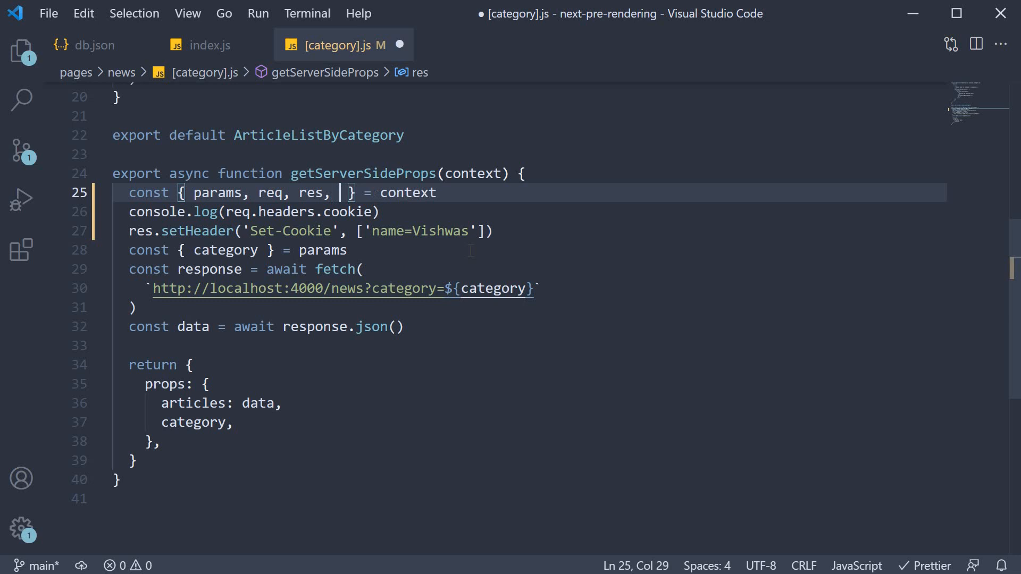
pyautogui.write('query')
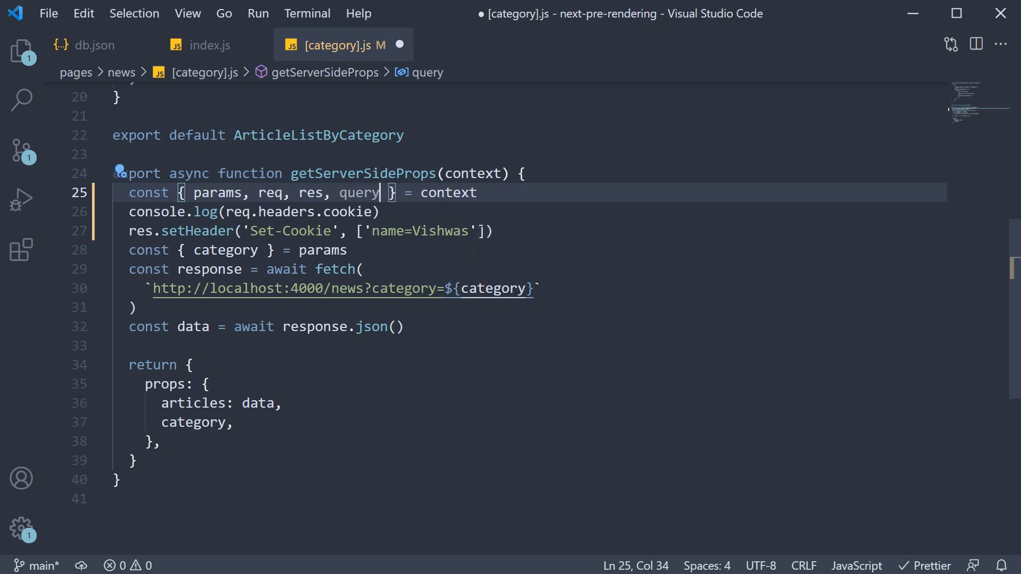
pyautogui.write('clg')
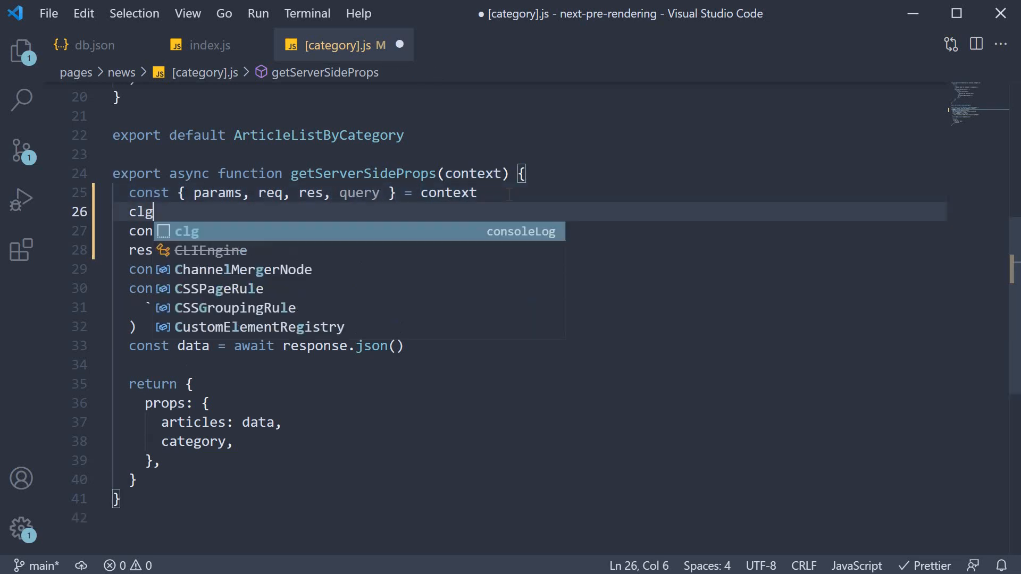
pyautogui.press('Tab')
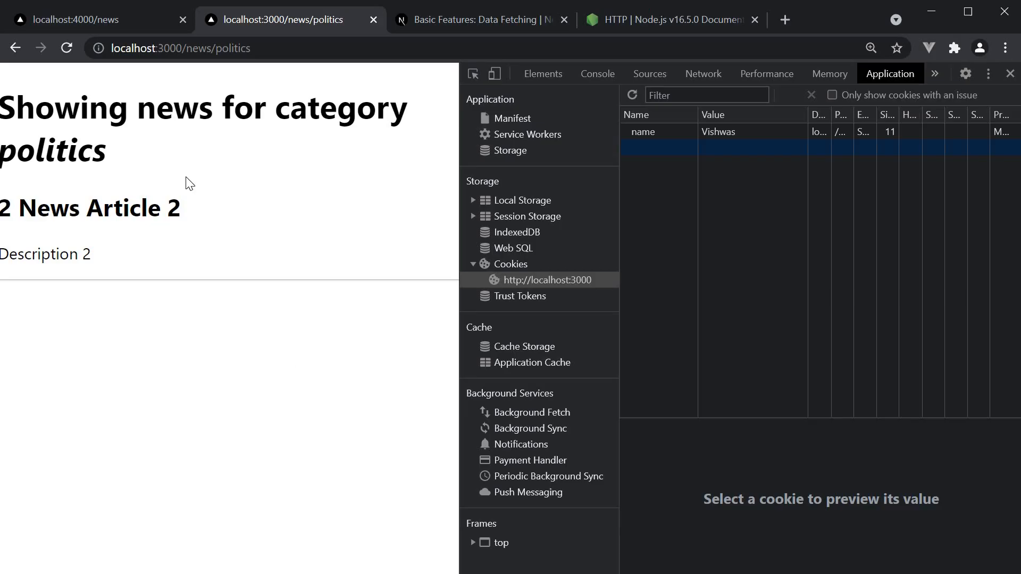
# Reload the politics page so the terminal logs { category: 'politics' }
pyautogui.click(66, 48)
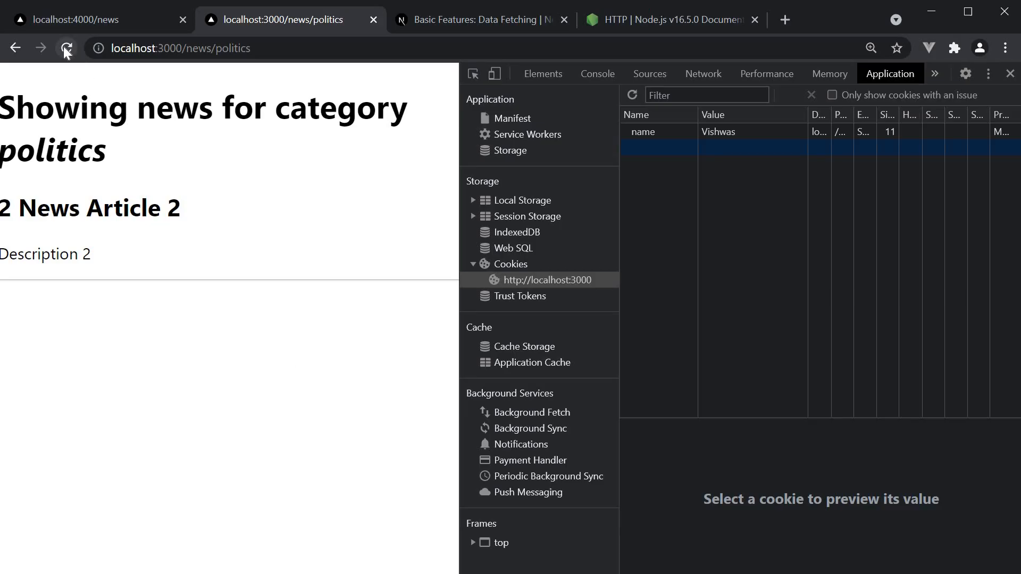
pyautogui.click(67, 47)
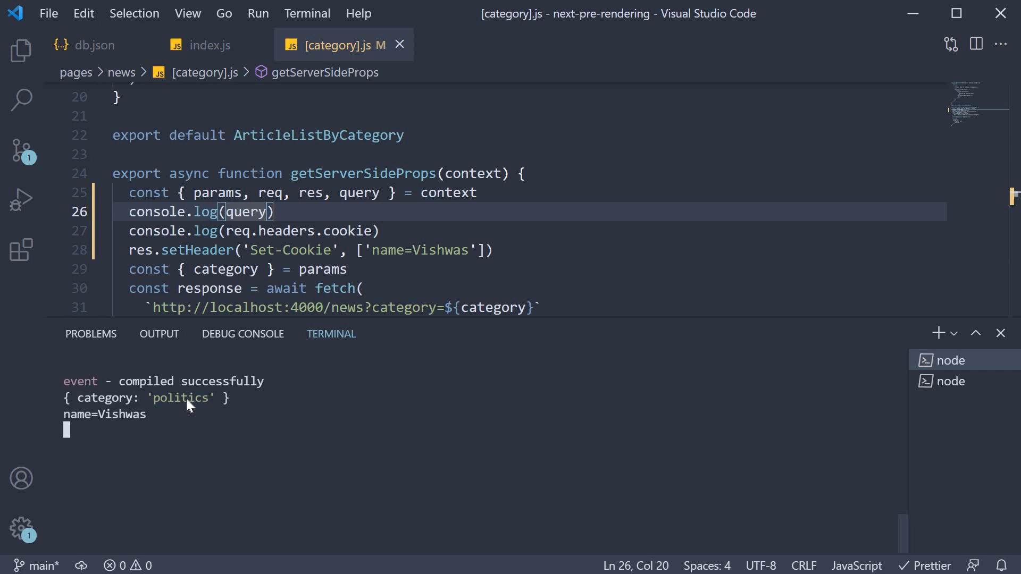
pyautogui.moveTo(141, 409)
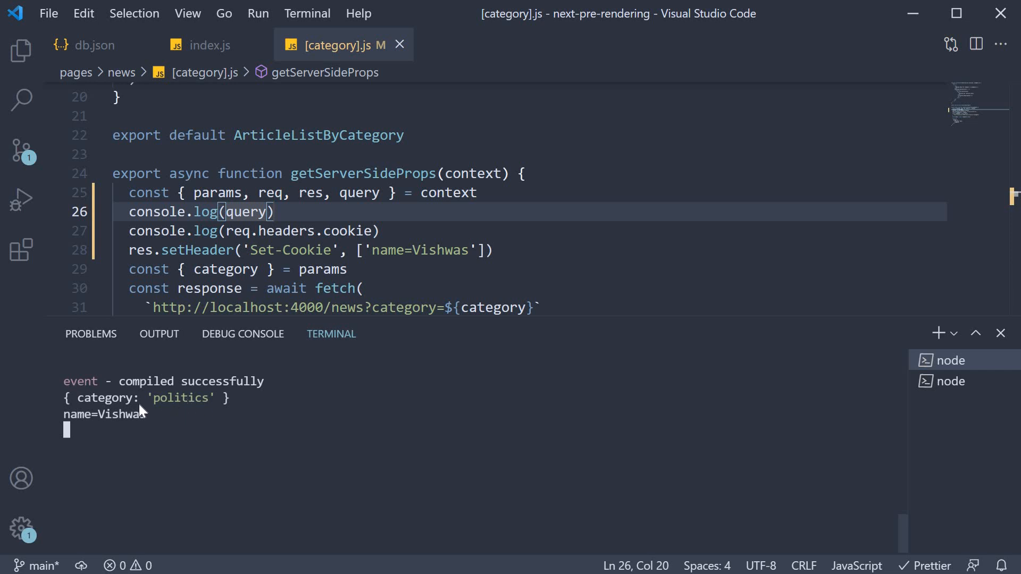
pyautogui.moveTo(194, 442)
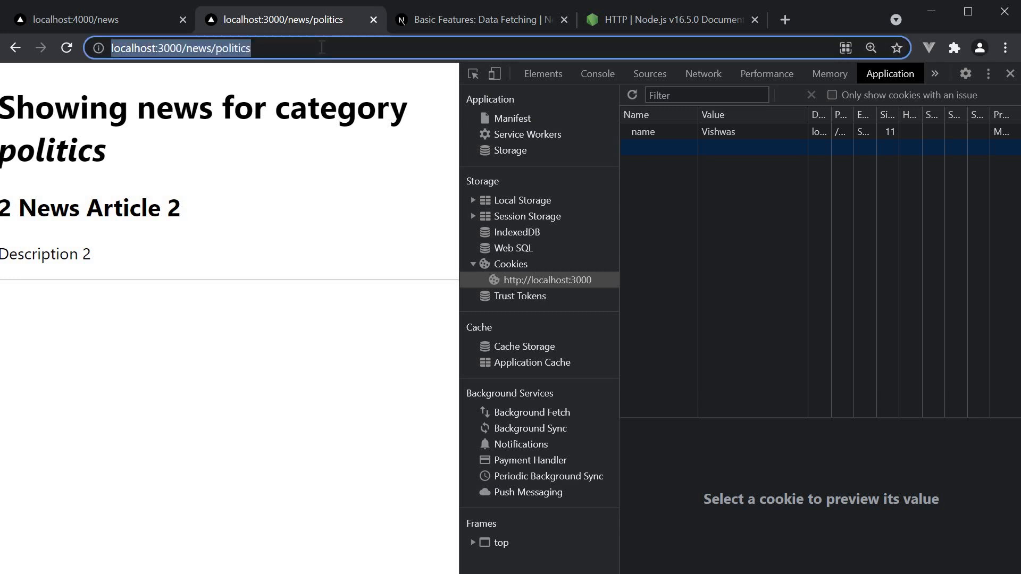
# Change the URL to the sports page with '?subcategory=football'
pyautogui.write('?d')
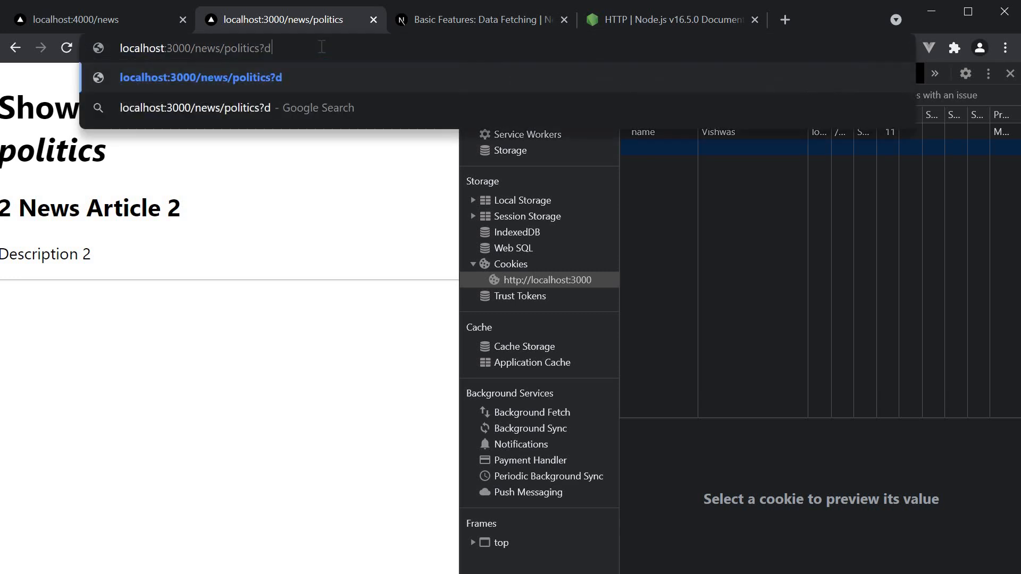
pyautogui.write('ubcategory=')
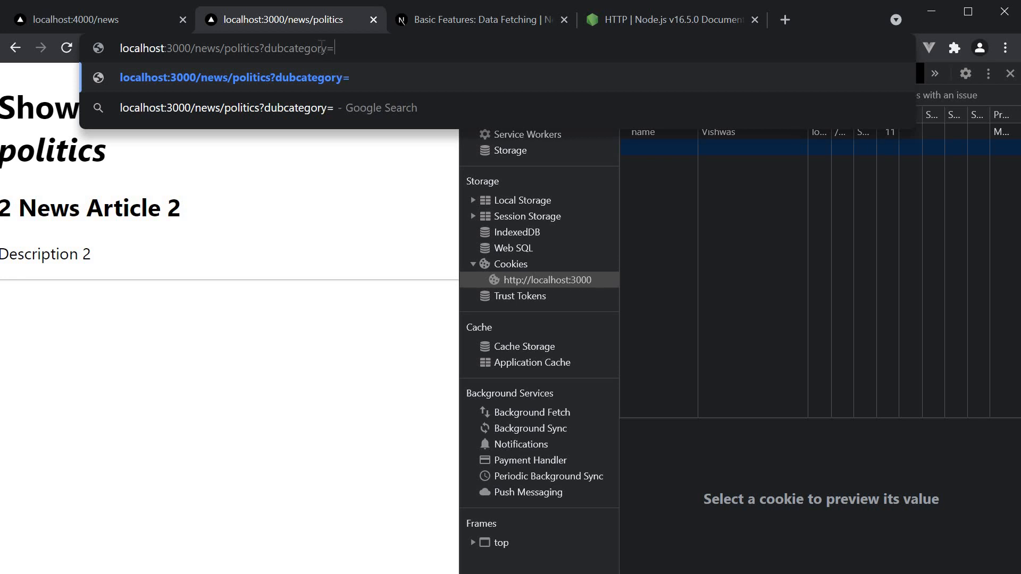
pyautogui.write('subcategory=football')
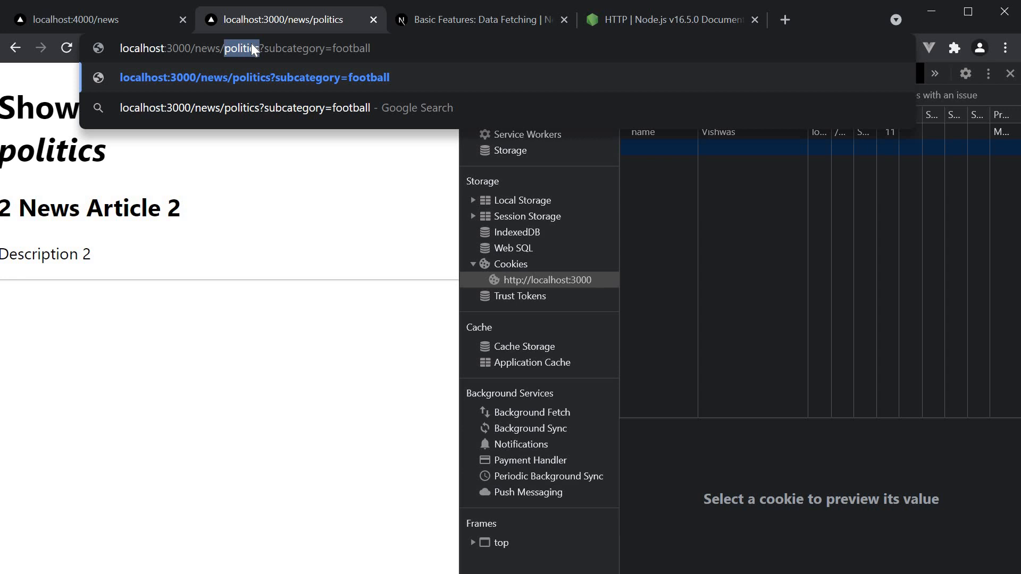
pyautogui.write('sports')
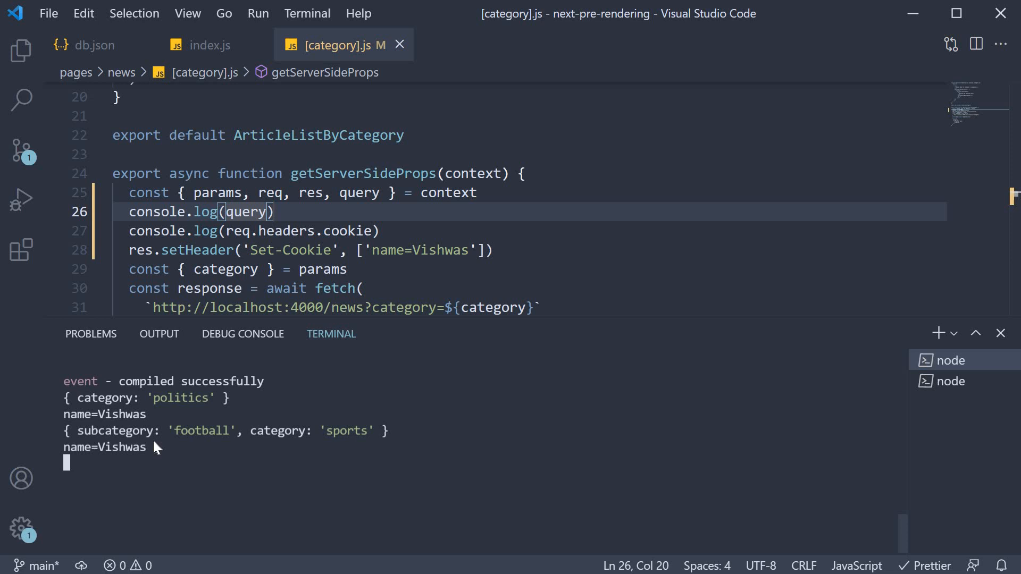
pyautogui.moveTo(270, 444)
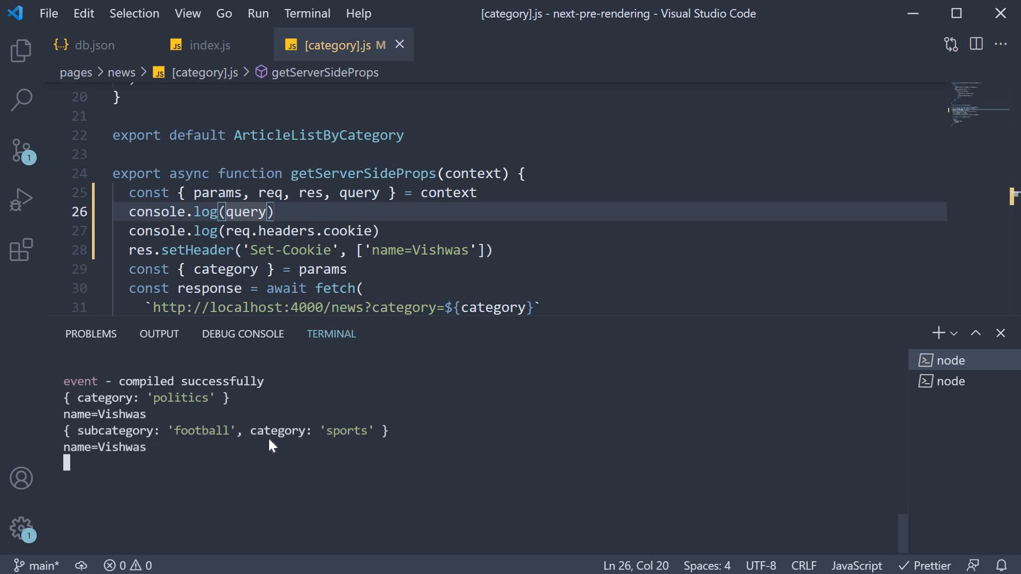
pyautogui.moveTo(215, 470)
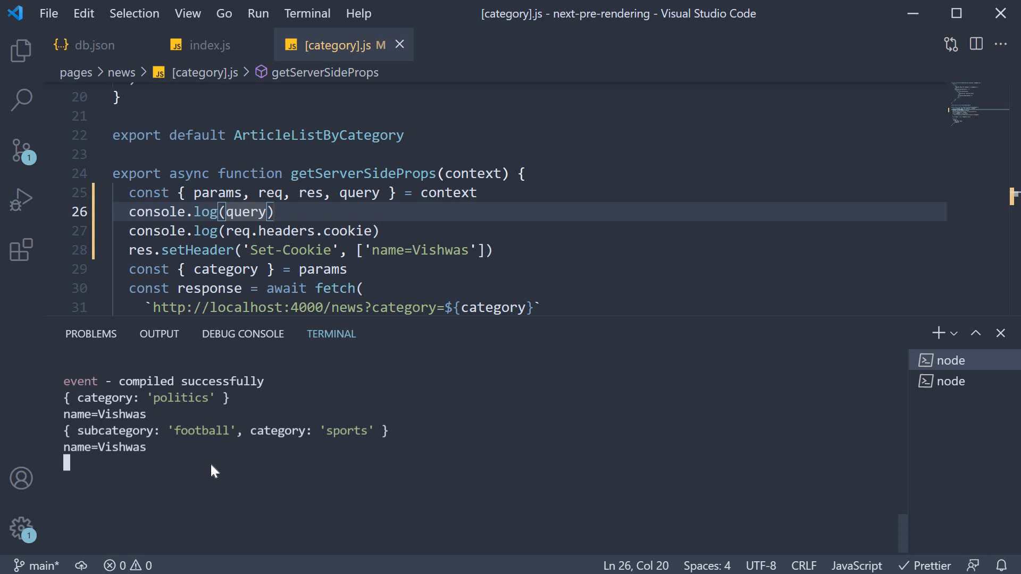
pyautogui.moveTo(284, 487)
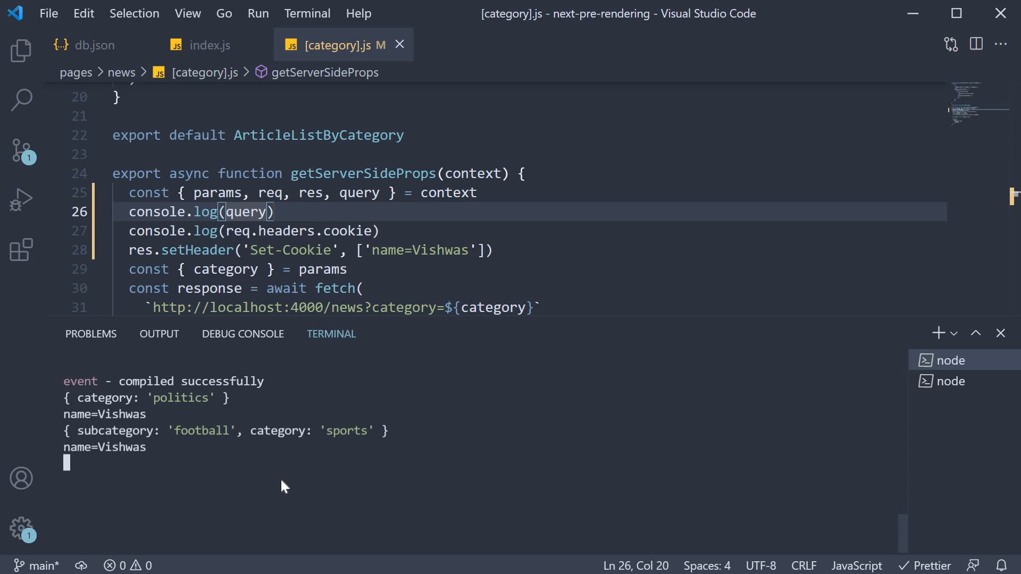
pyautogui.click(492, 174)
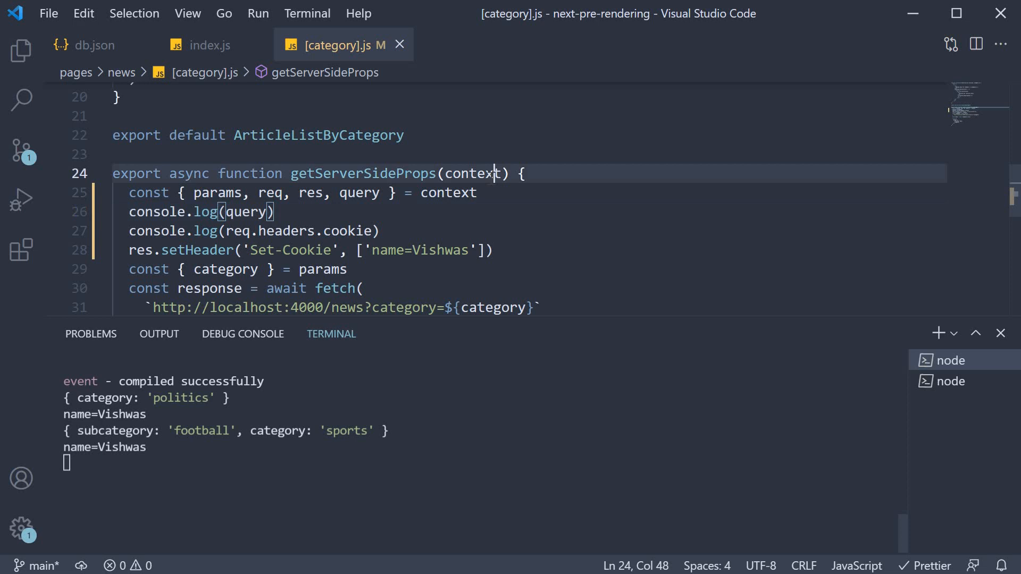
pyautogui.doubleClick(472, 173)
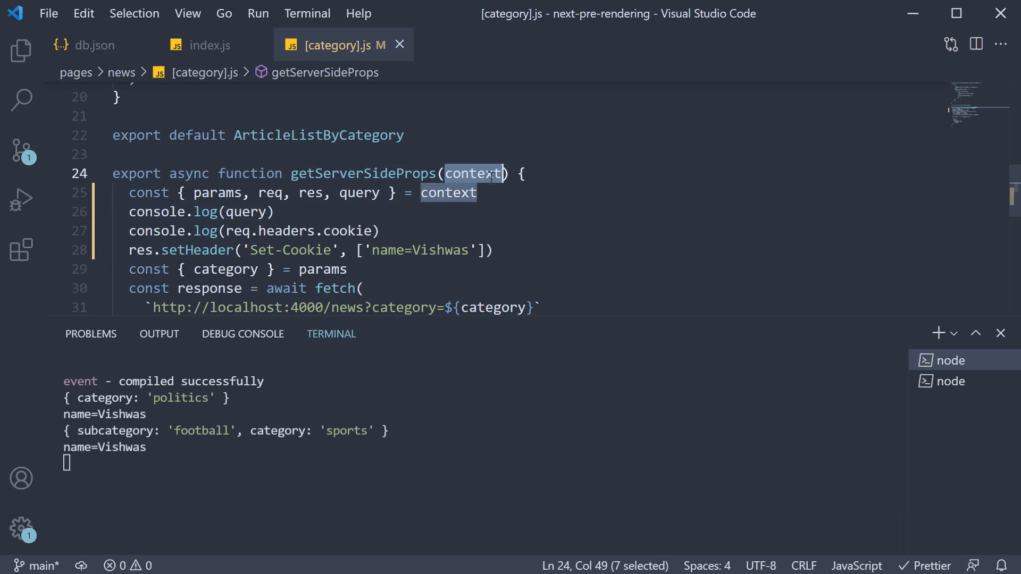